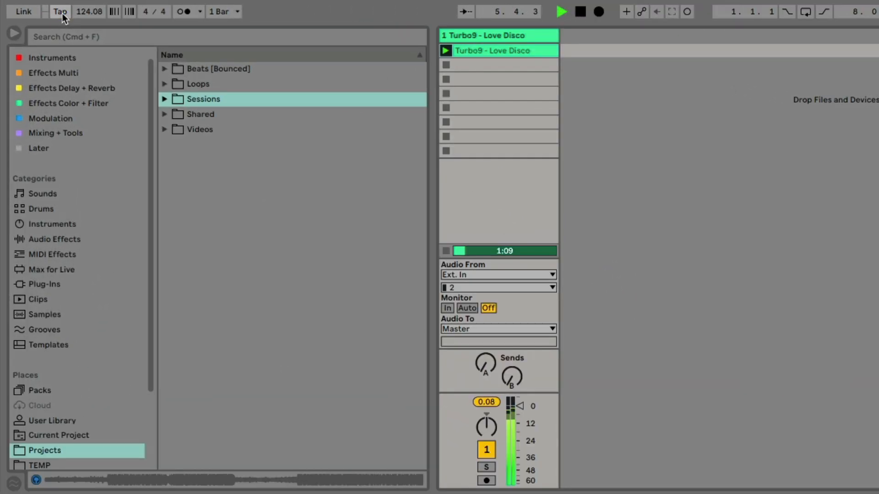
- Tap along with the Love Disco beat to land the tempo near 122 BPM
click(59, 11)
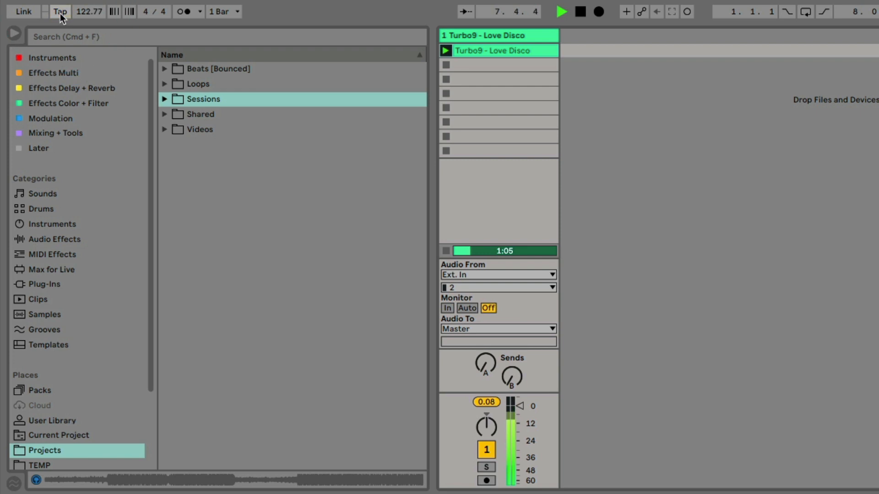
click(60, 11)
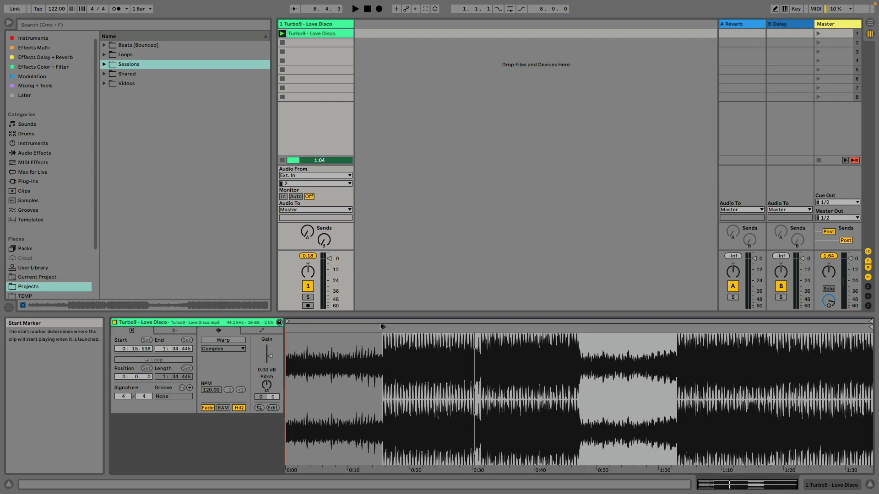
- Enable Warp on the Love Disco clip and zoom into the start of its waveform
click(221, 340)
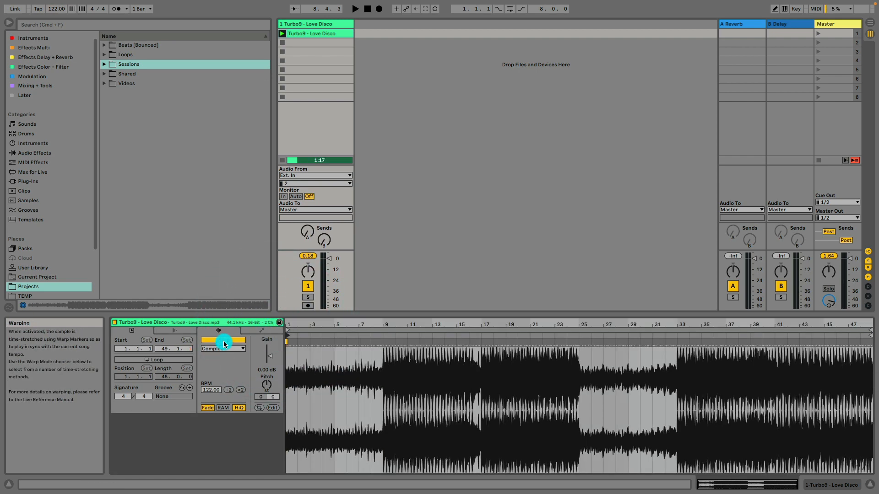
click(223, 341)
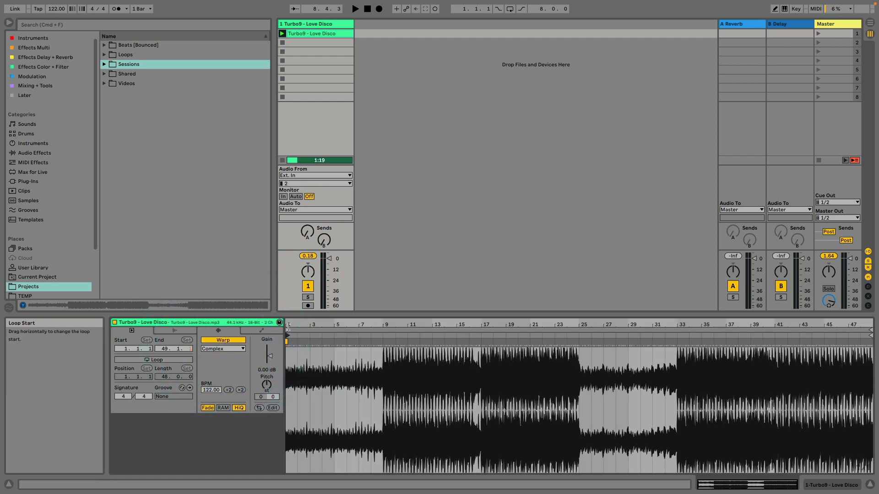
scroll(up, 3)
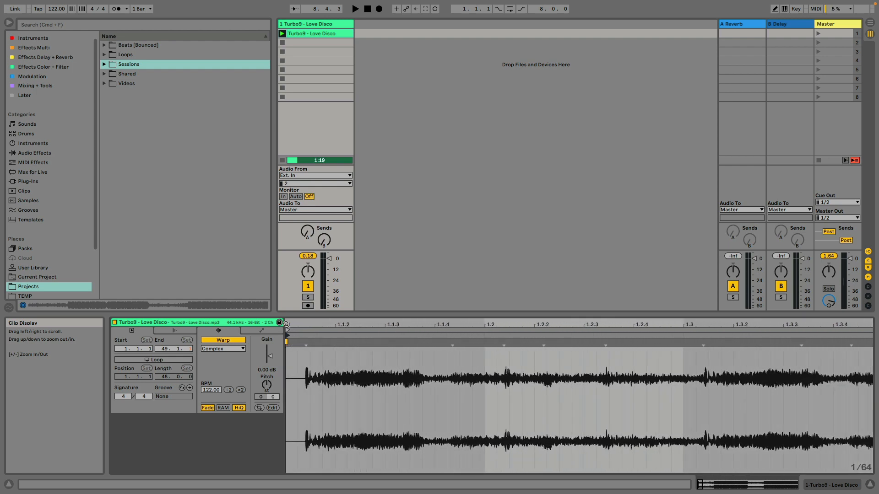
mouse_move(306, 342)
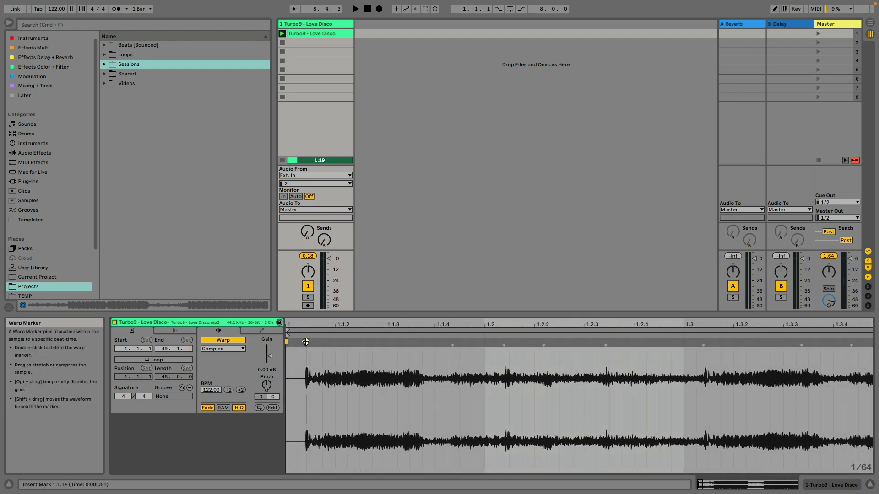
- Set 1.1.1 Here on the clip's first transient so the first downbeat is bar 1
right_click(306, 341)
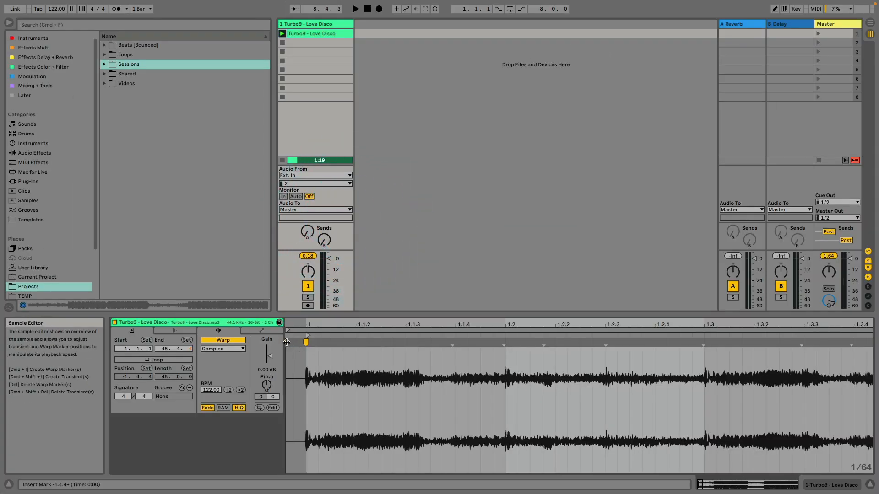
click(306, 334)
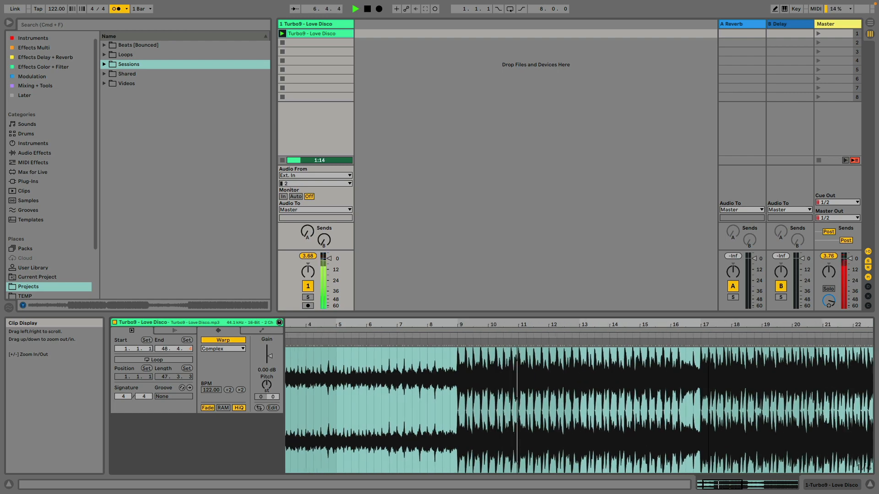
- Warp From Here at 122.00 BPM on the transients at bars 9 and 33
scroll(down, 3)
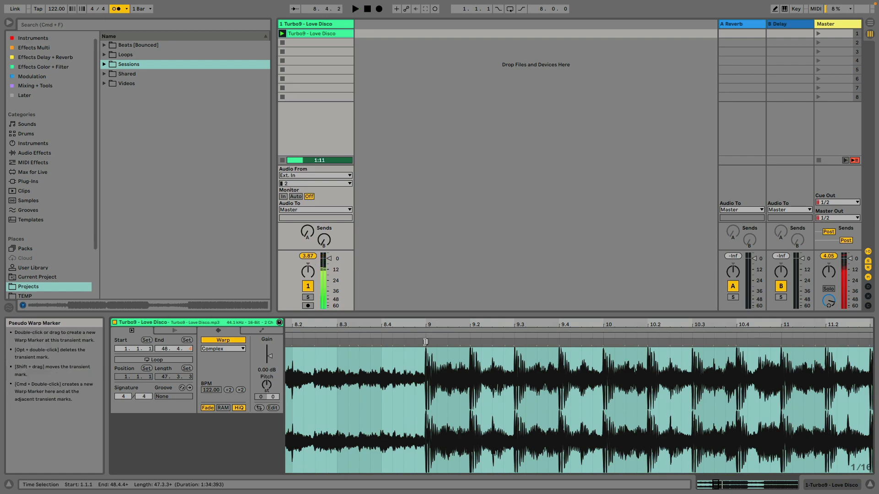
right_click(424, 393)
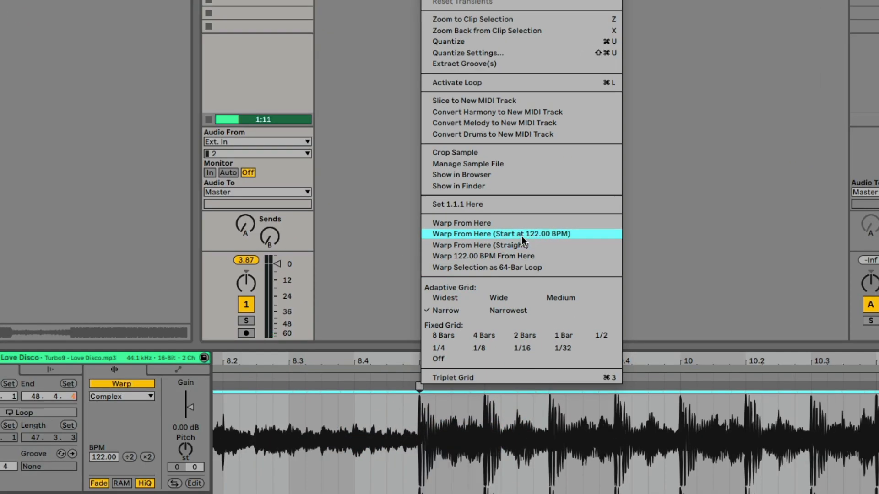
click(483, 233)
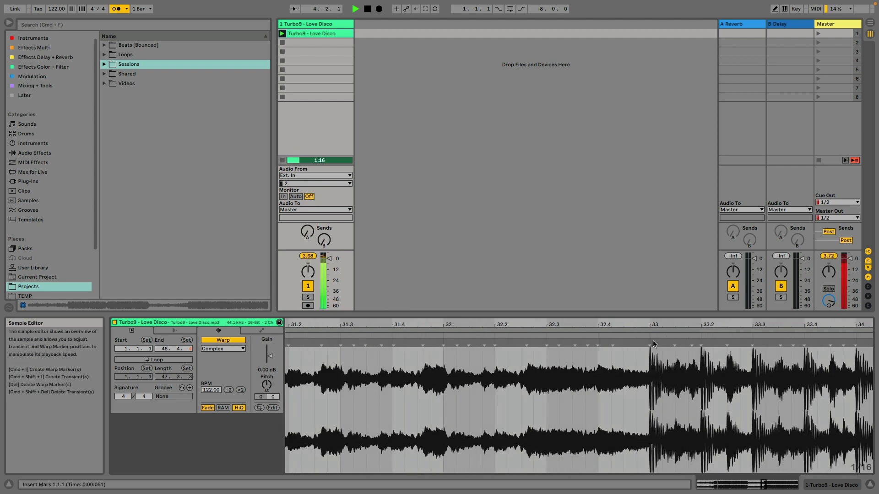
right_click(653, 344)
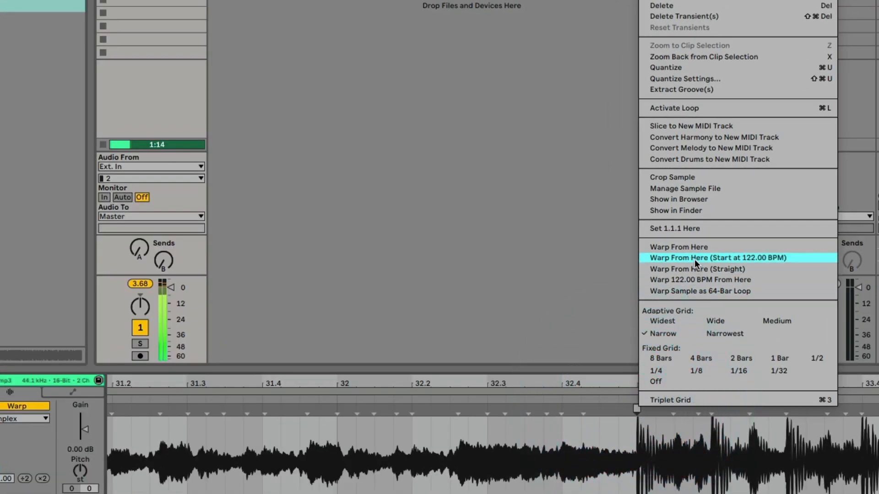
click(717, 257)
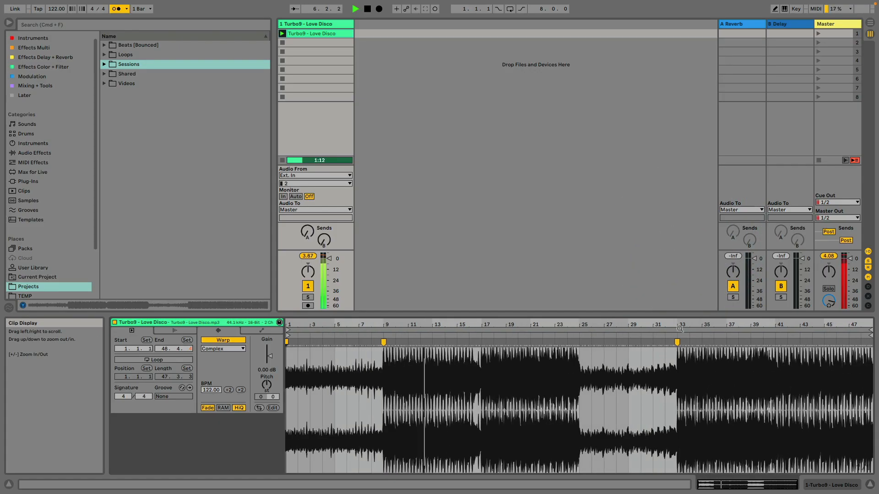